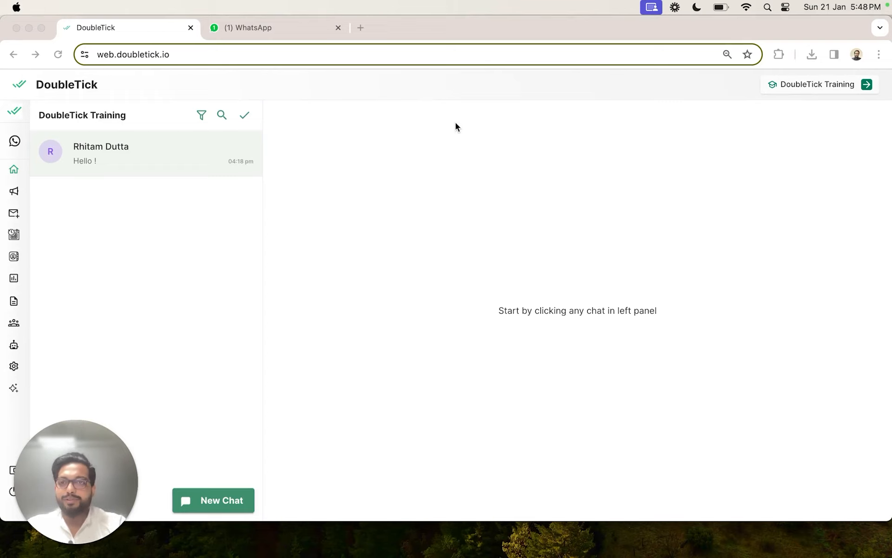
mouse_move(184, 244)
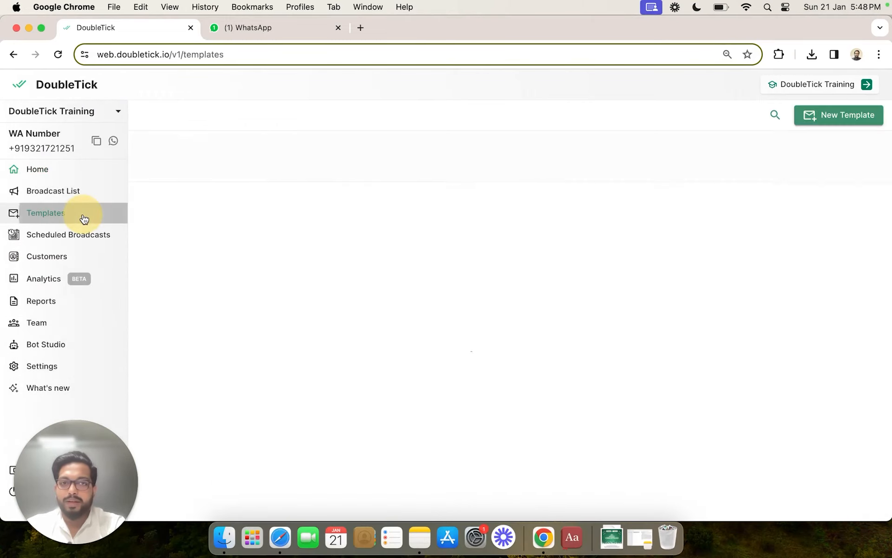
Go to the Templates page, currently showing no templates for the account.
left_click(45, 212)
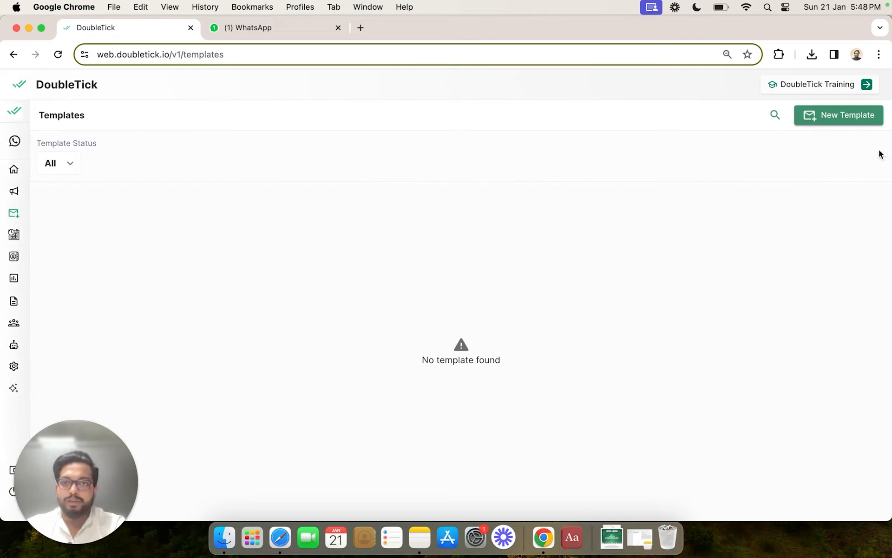
mouse_move(879, 126)
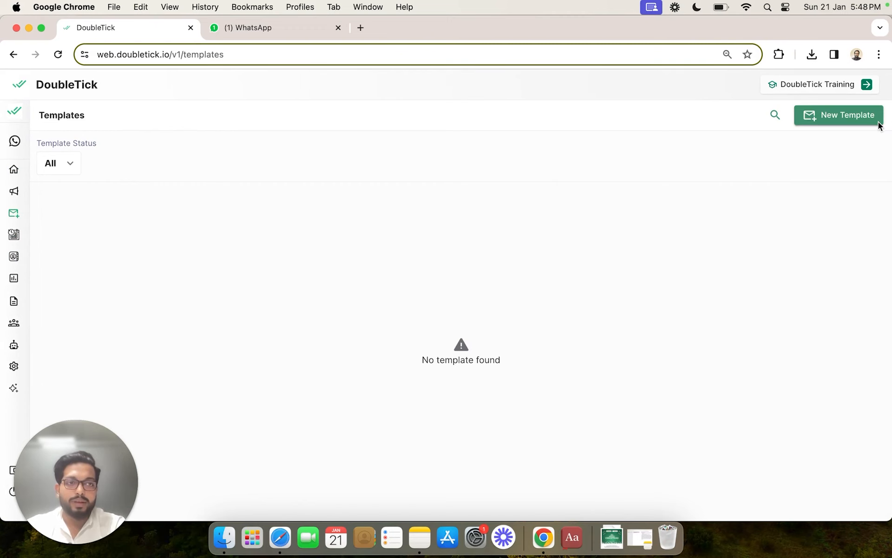
Create template 'template1' with Marketing category and English language.
left_click(838, 115)
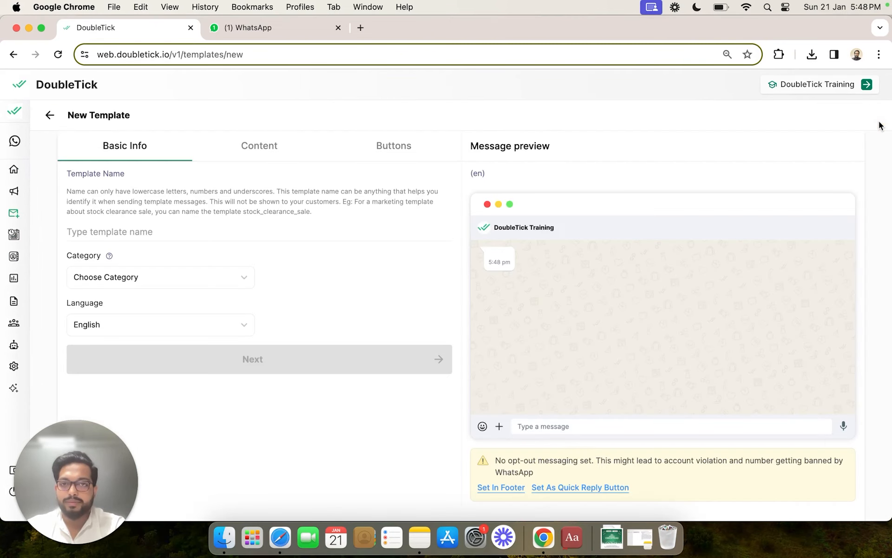
mouse_move(542, 245)
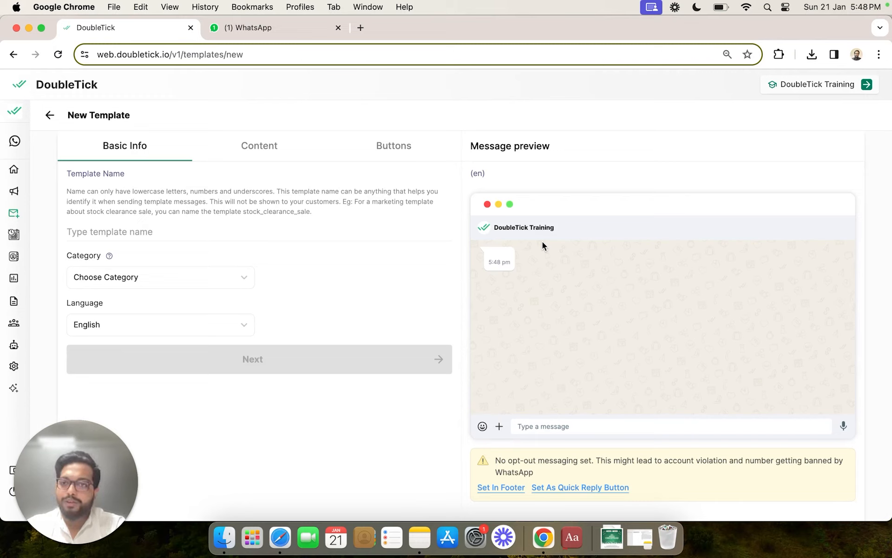
mouse_move(260, 263)
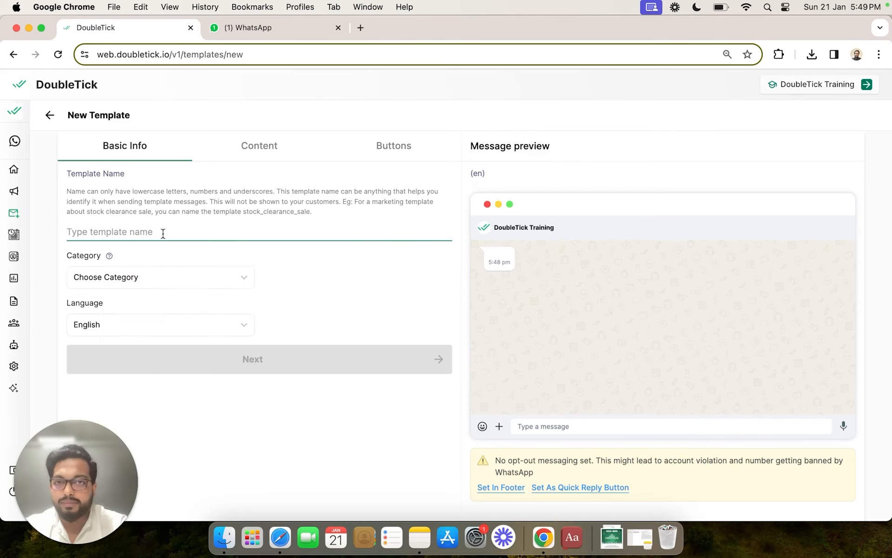
type("template1")
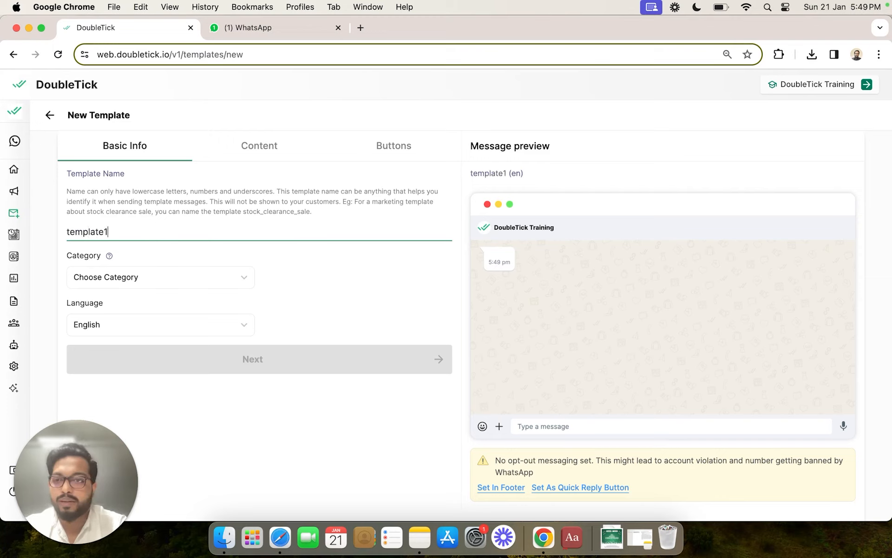
left_click(160, 277)
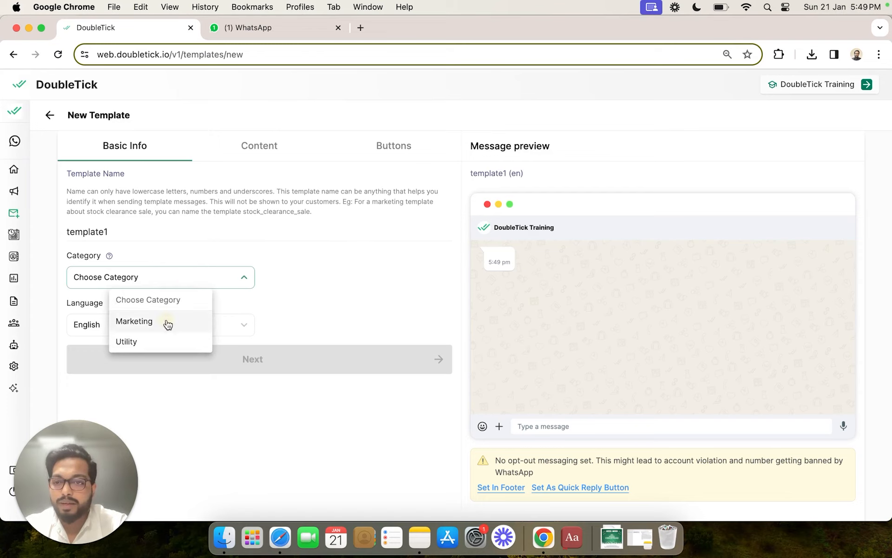
left_click(133, 321)
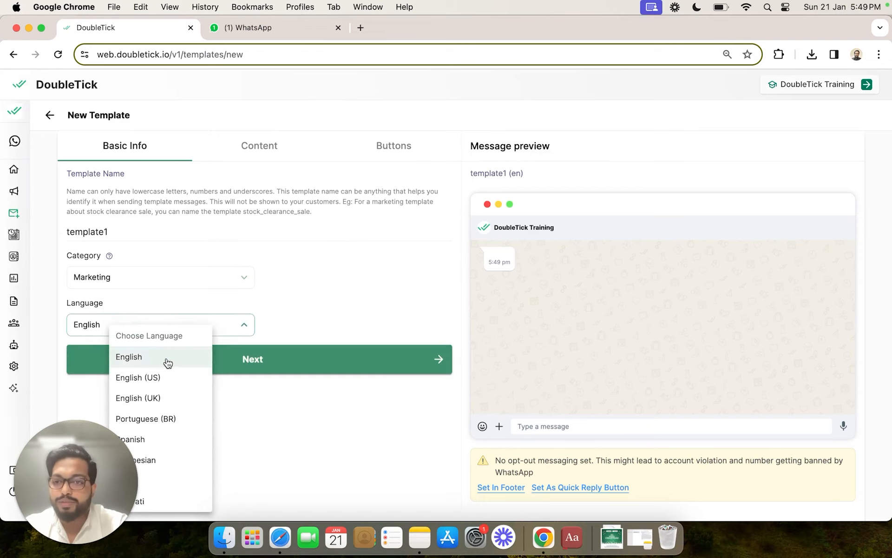
left_click(128, 356)
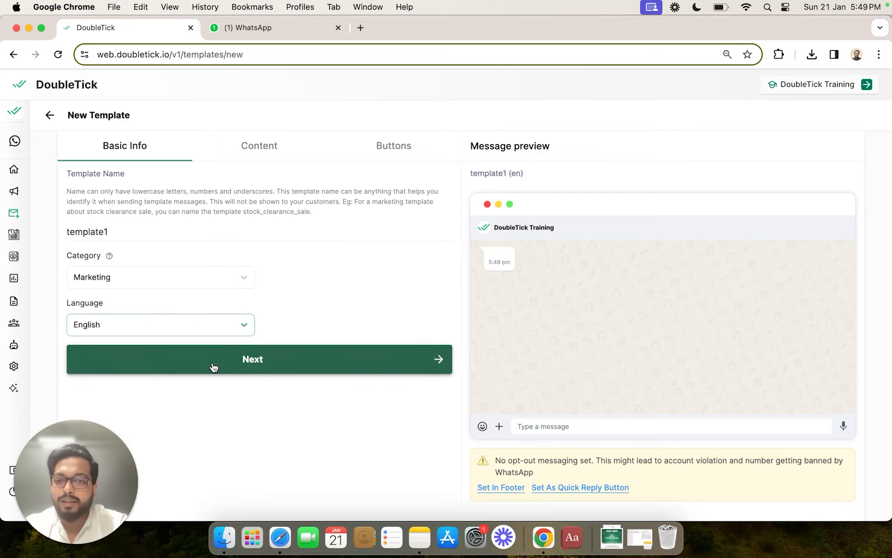
Advance template1 from basic details to the Content stage.
left_click(252, 359)
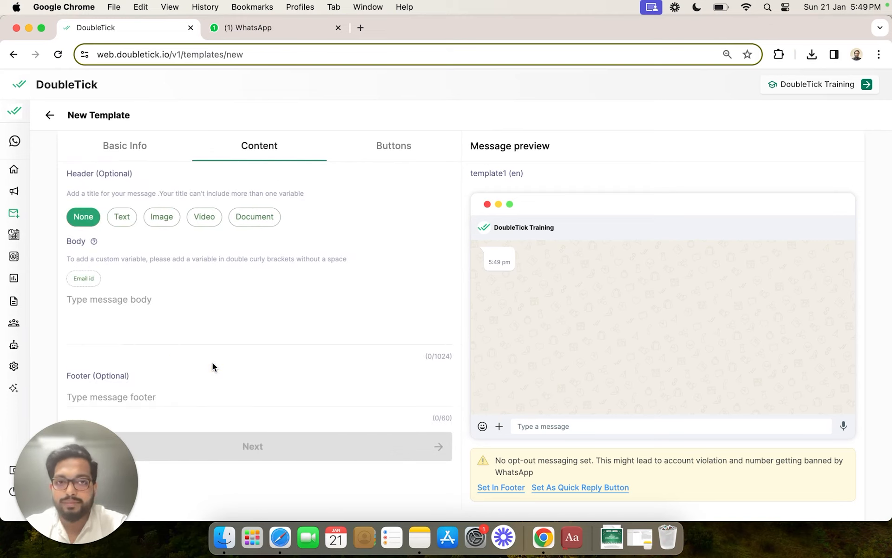
mouse_move(229, 175)
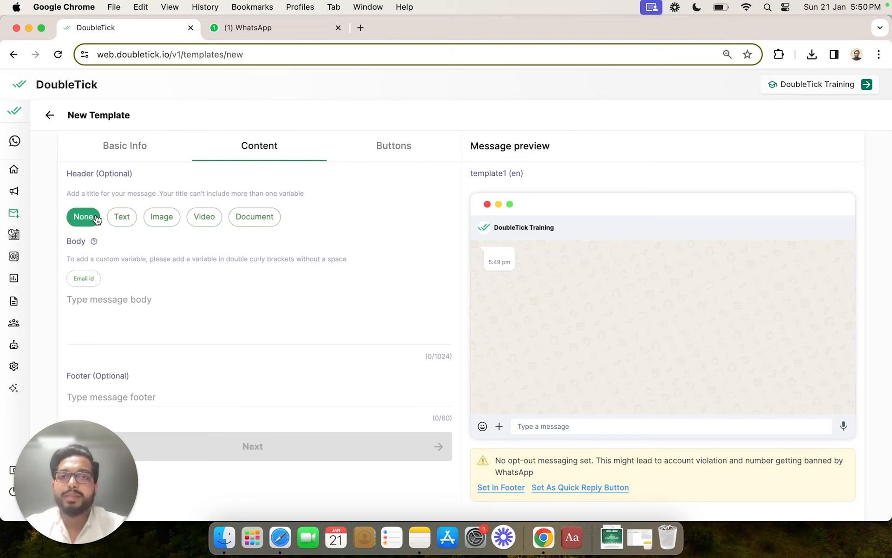
mouse_move(160, 223)
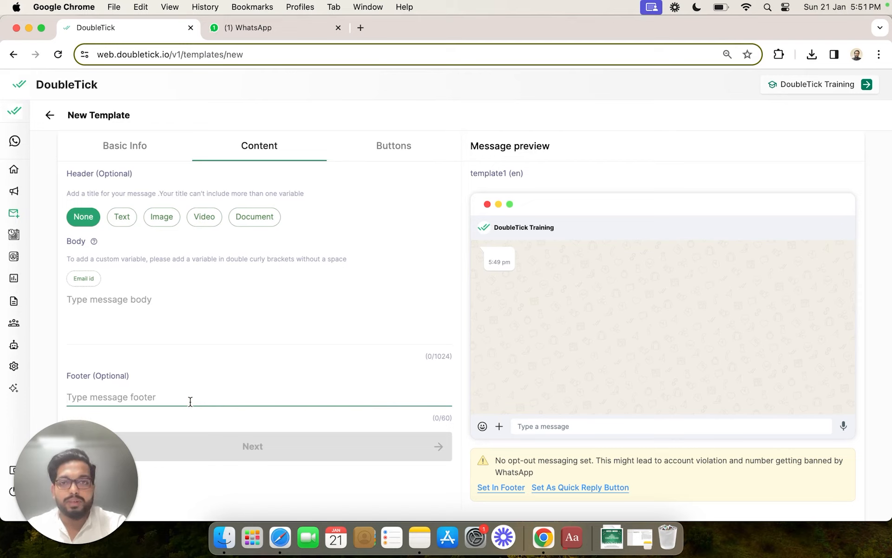
mouse_move(623, 336)
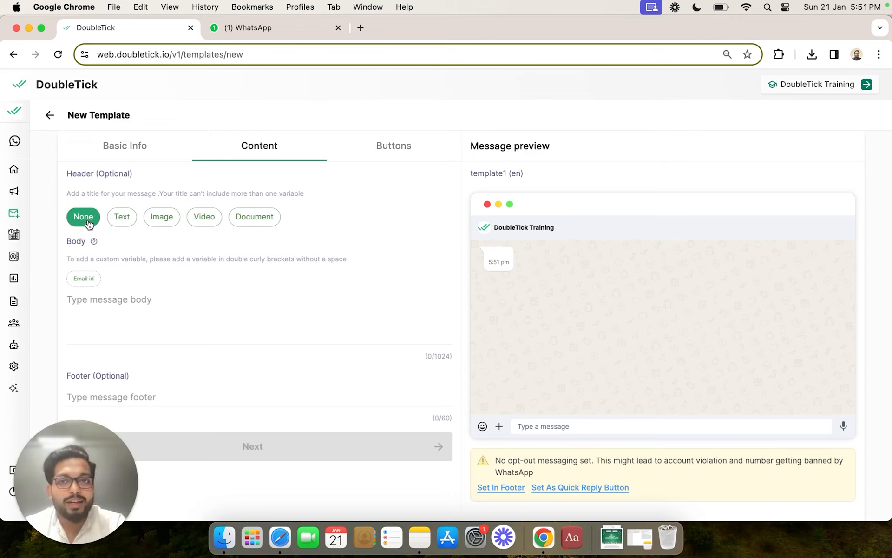
mouse_move(106, 221)
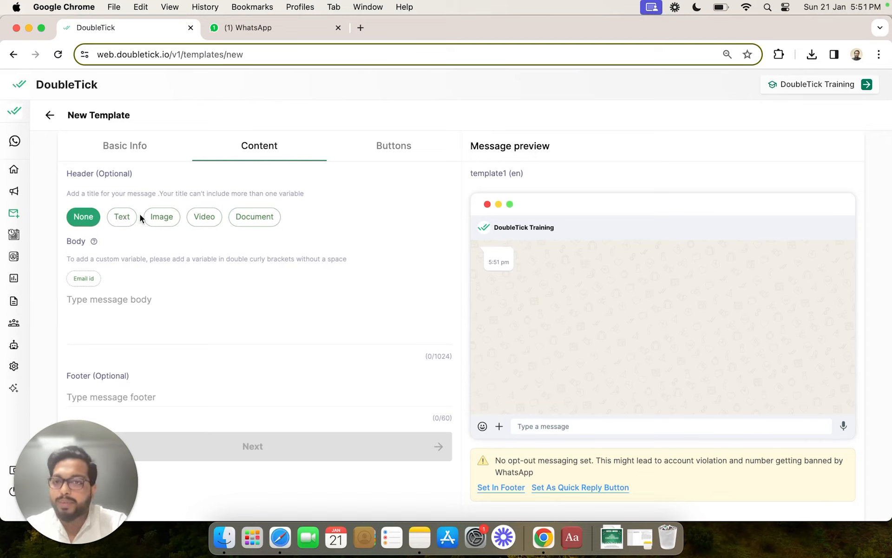
Set the header to image type and upload Christmas.png from Downloads, re-uploading it once.
left_click(162, 216)
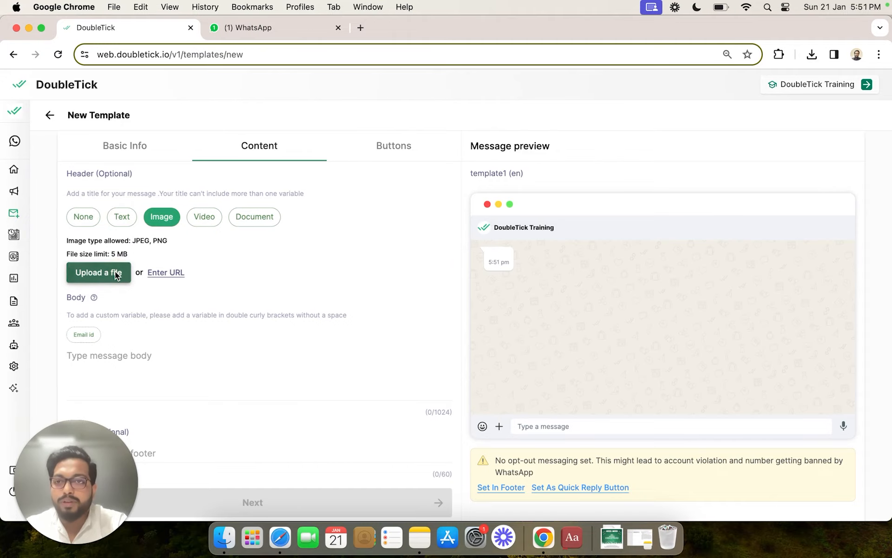
left_click(98, 272)
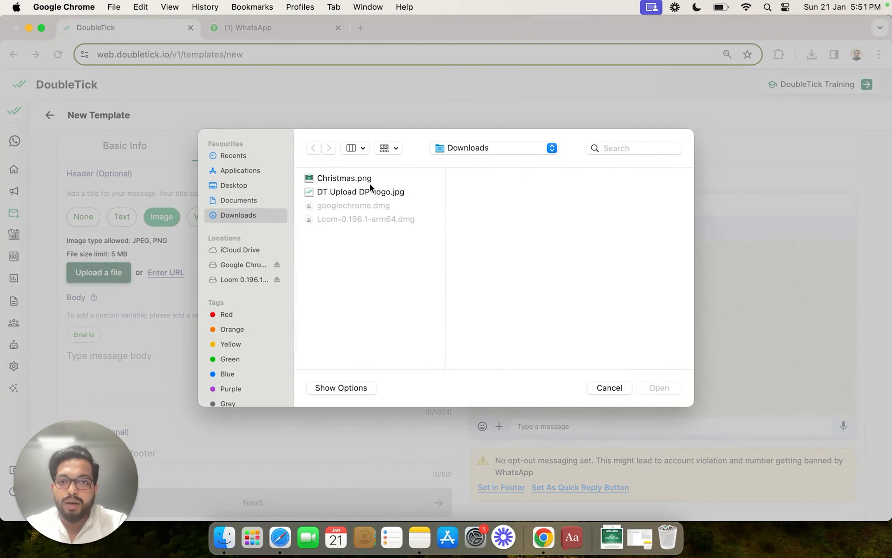
left_click(344, 178)
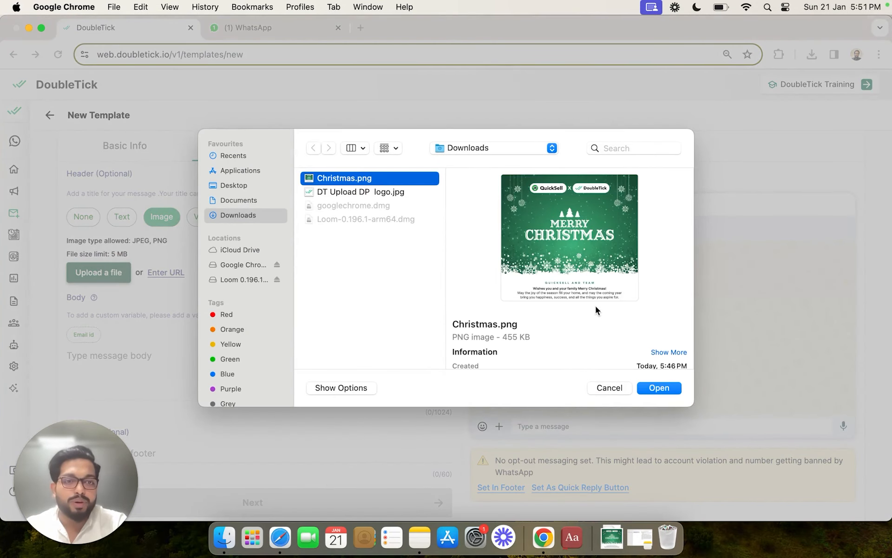
left_click(658, 387)
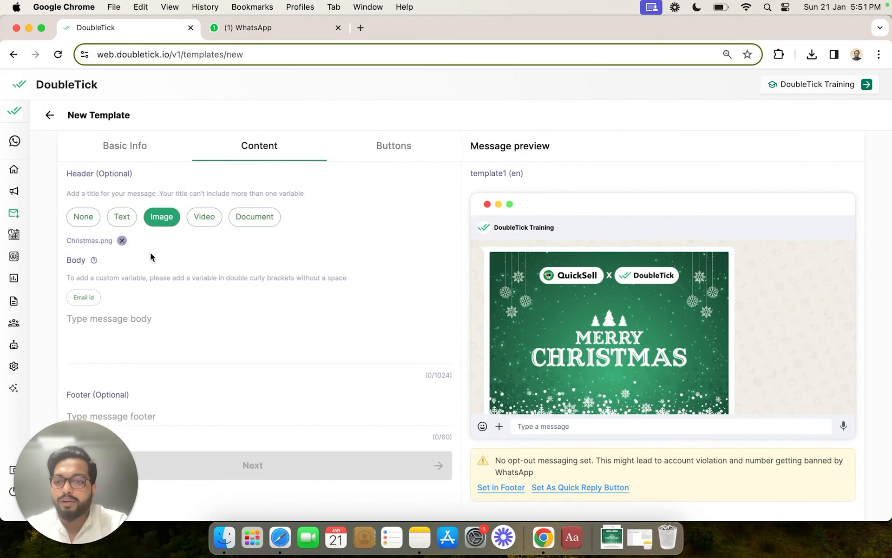
left_click(121, 240)
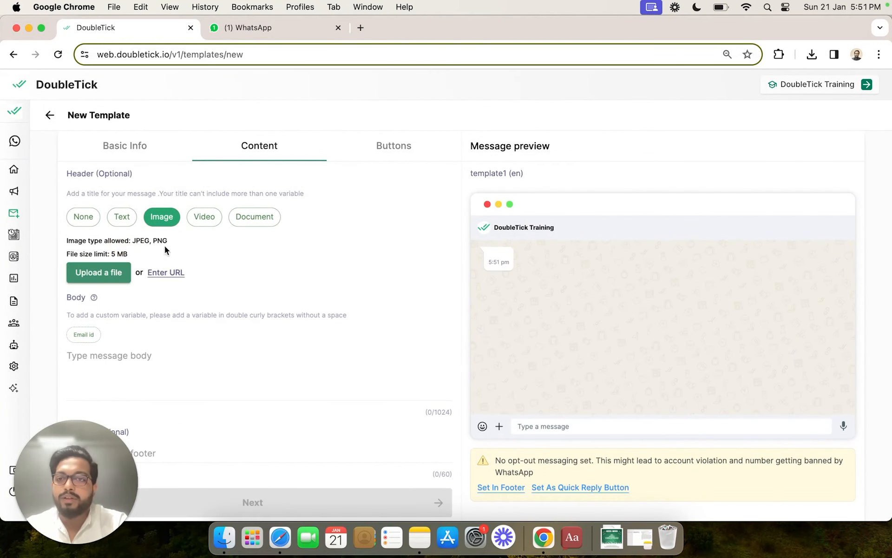
left_click(165, 272)
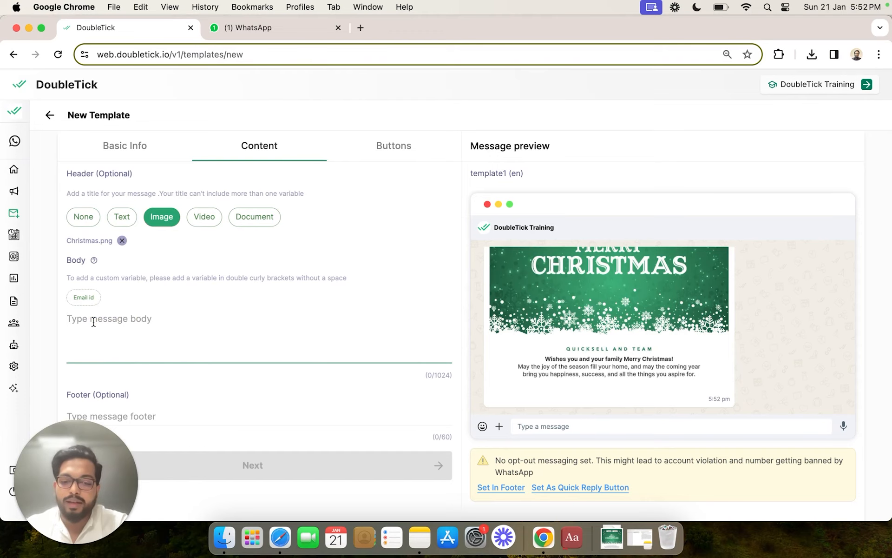
Write the 'Hi ✨' Blue Diamond Earrings body and the footer 'Team DoubleTick Diamonds'.
type("Hi ✨")
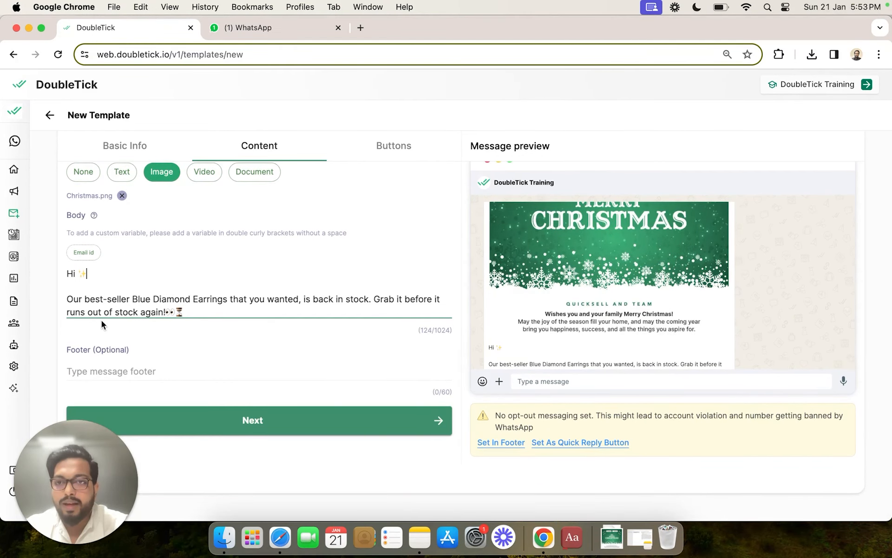
left_click(118, 371)
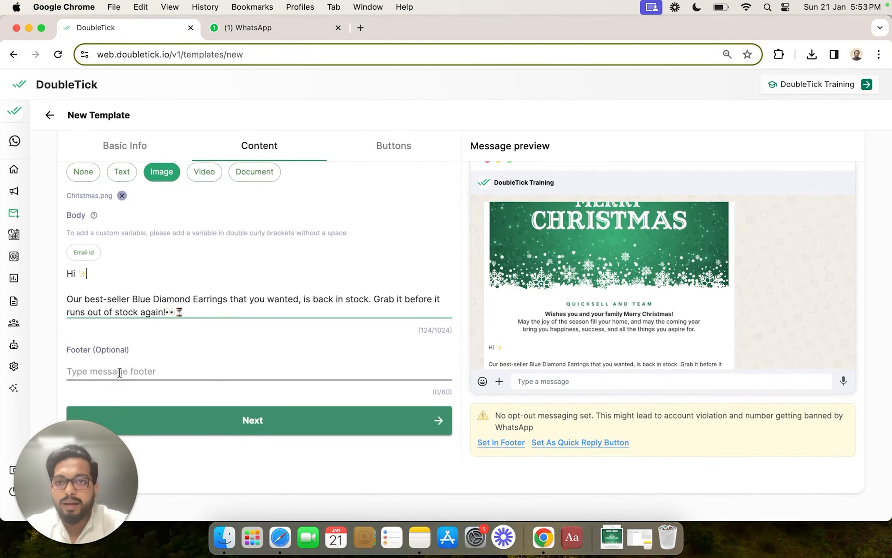
type("T")
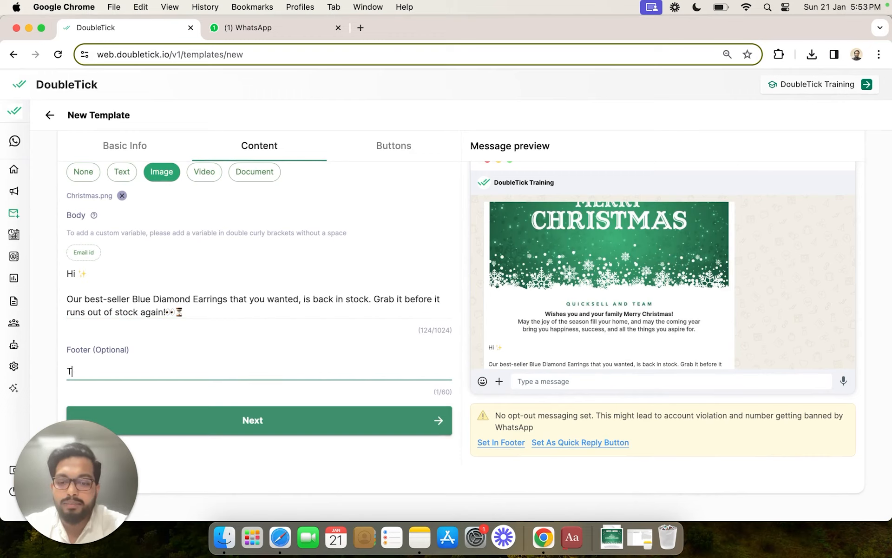
type("eam D")
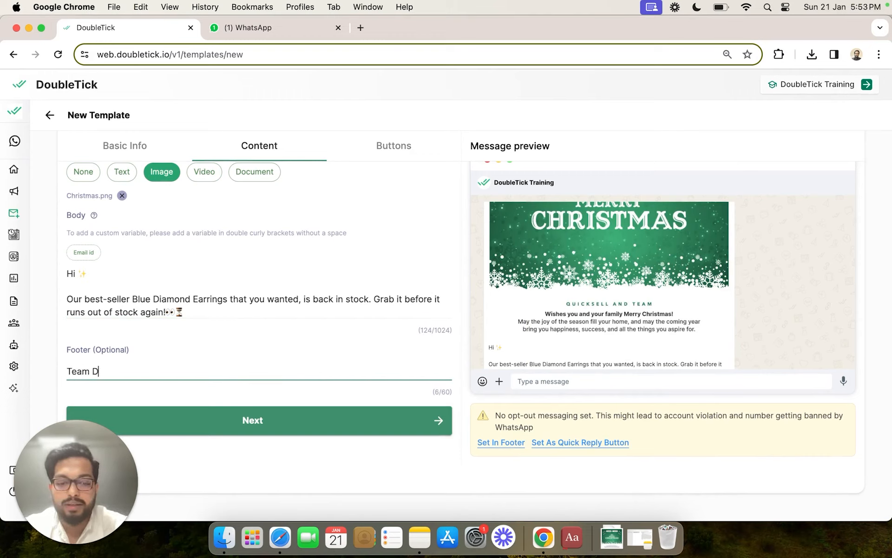
type("oubleTick D")
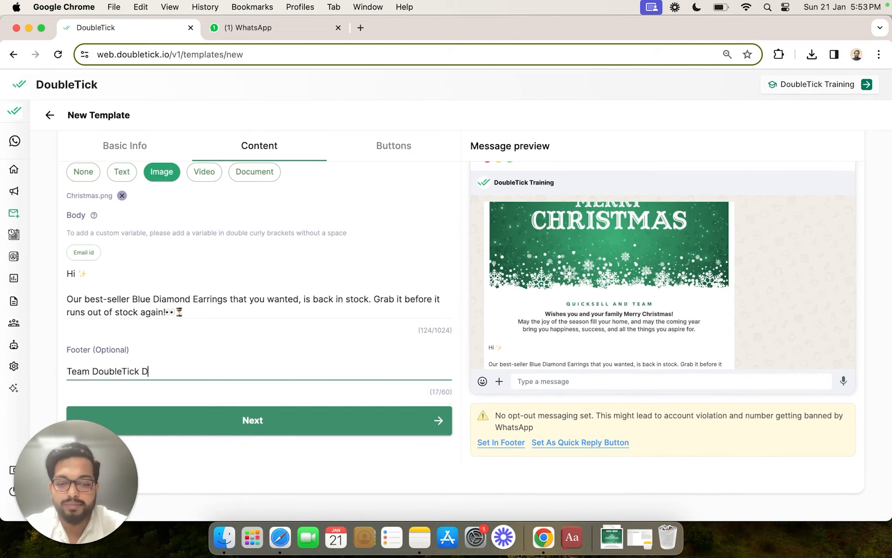
type("iamonds")
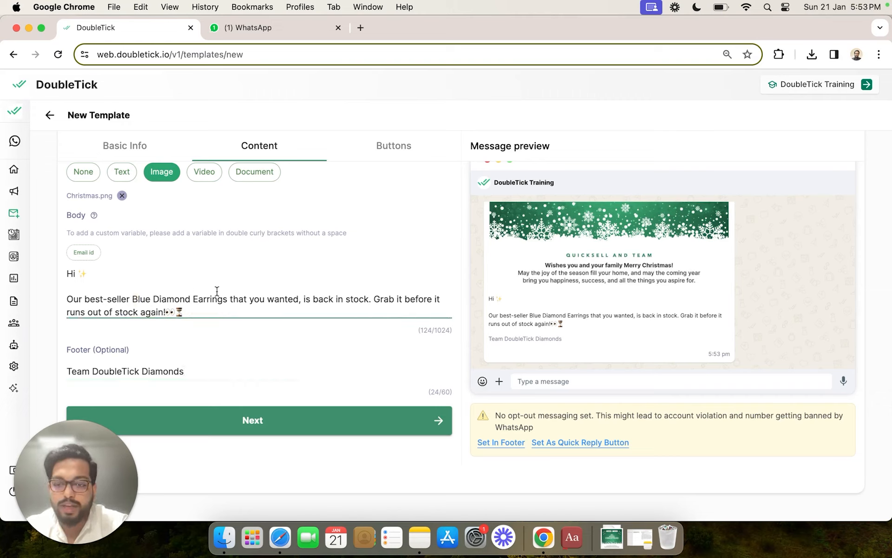
Wrap 'Blue Diamond Earrings' in asterisks and 'back in stock' in underscores.
type("*")
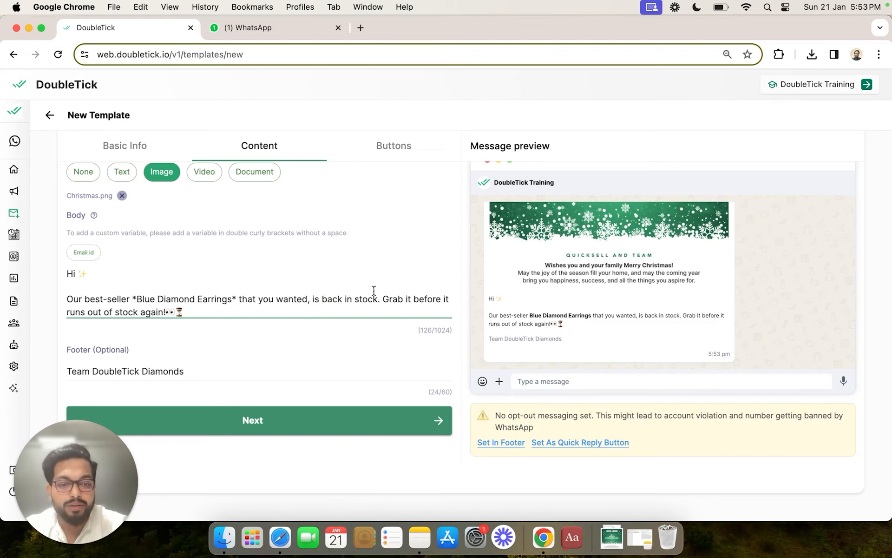
type("_")
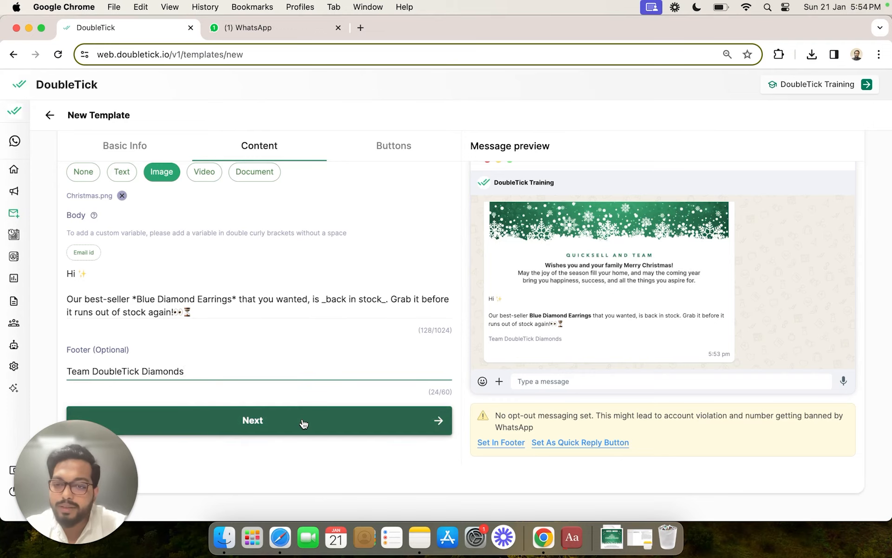
Leave buttons set to None and submit template1, receiving the success confirmation.
left_click(252, 420)
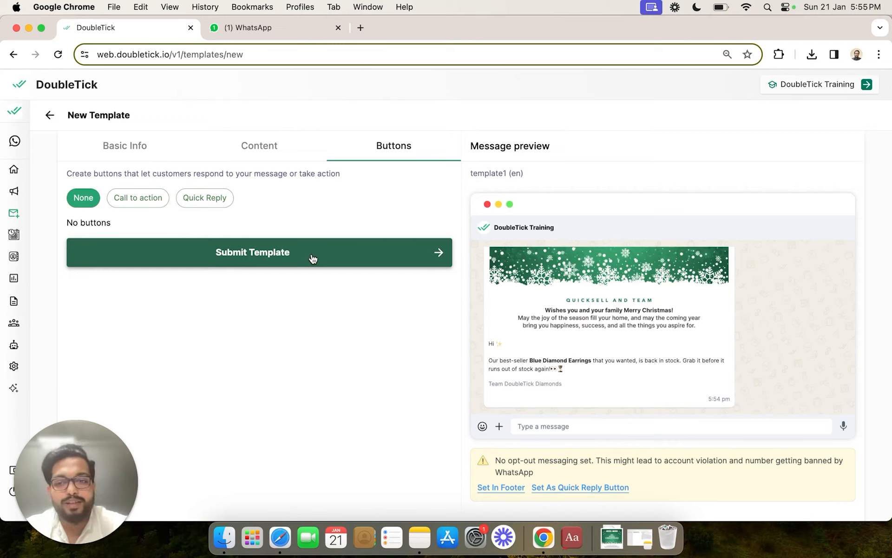
left_click(259, 252)
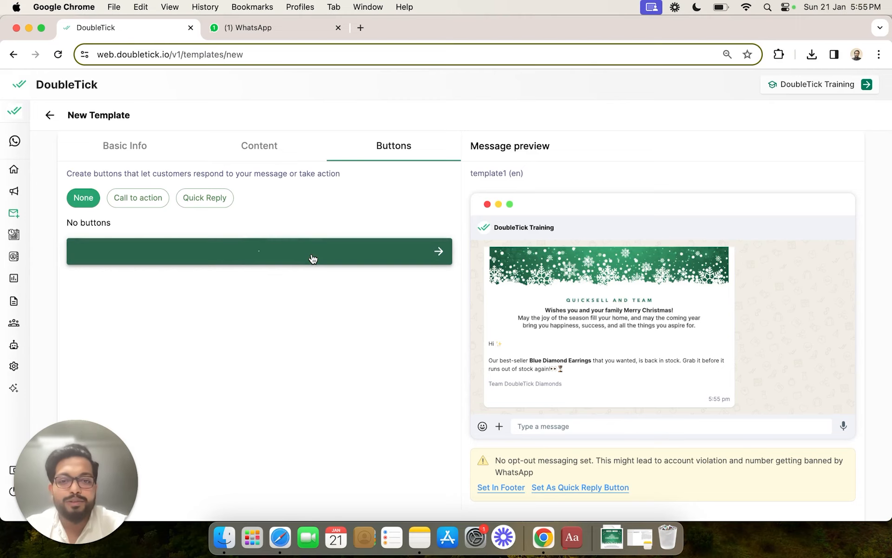
left_click(259, 251)
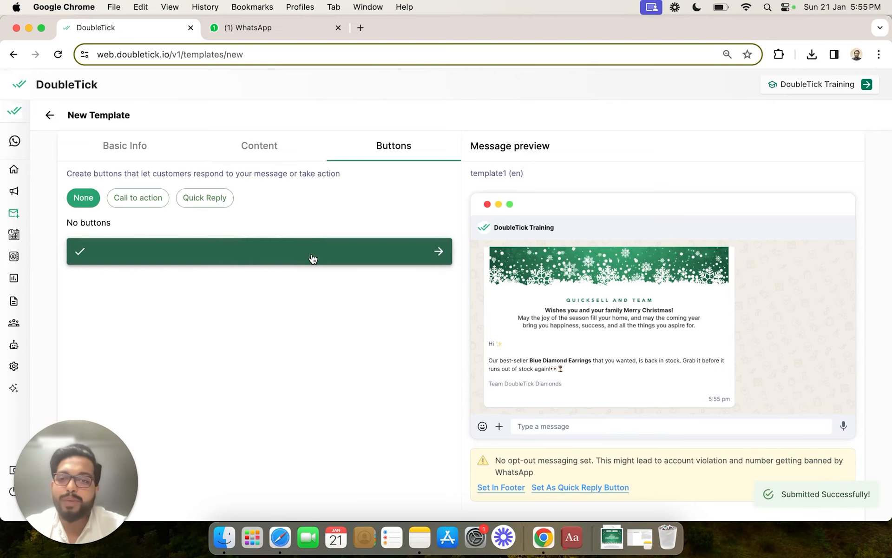